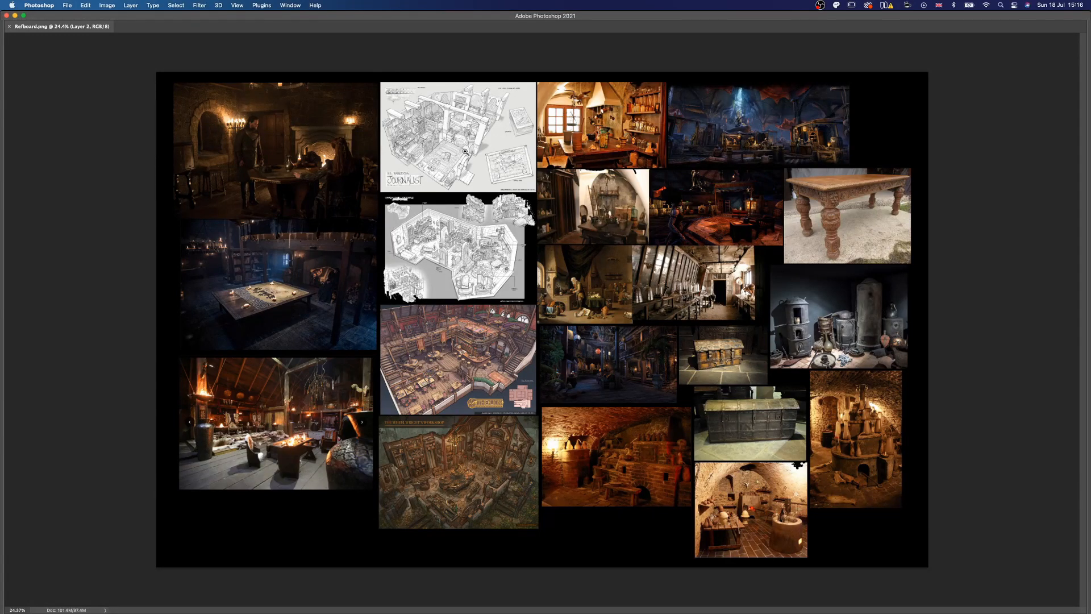
{"action": "mouse_move", "coordinate": [463, 148]}
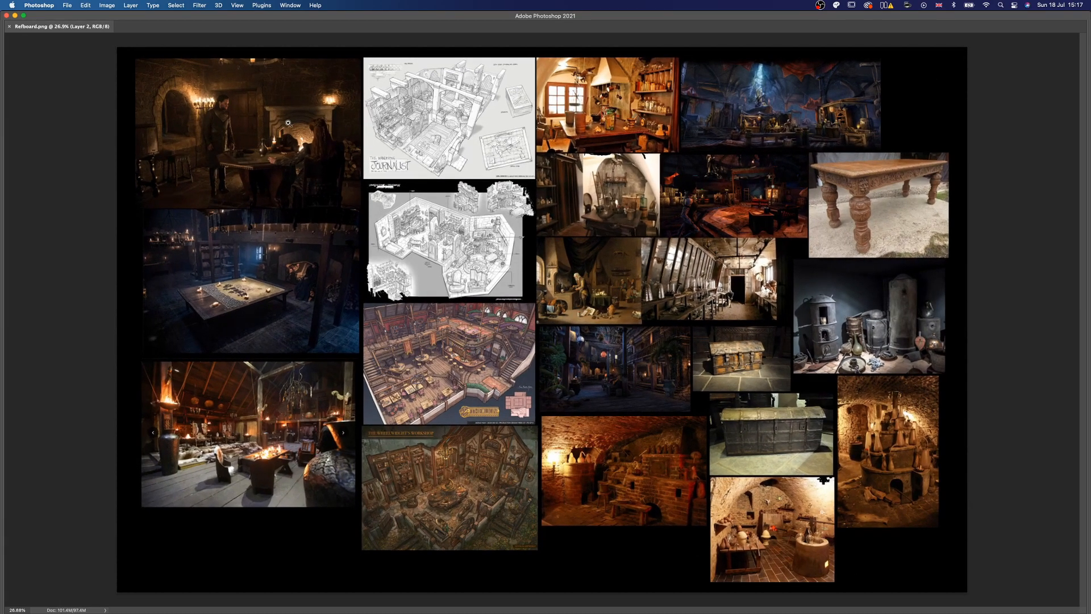
{"action": "mouse_move", "coordinate": [730, 30]}
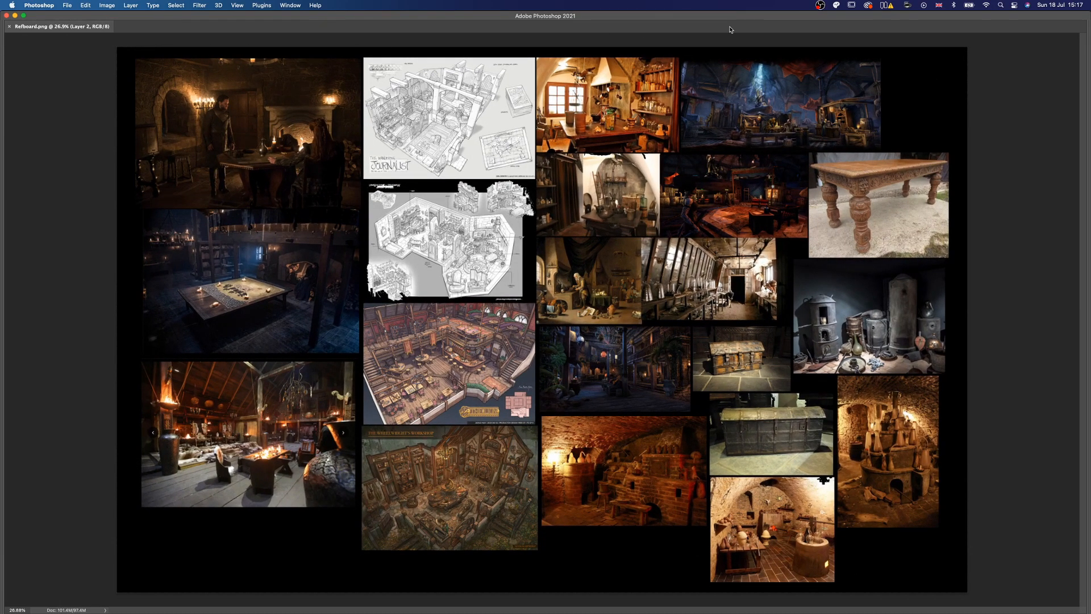
{"action": "mouse_move", "coordinate": [955, 91]}
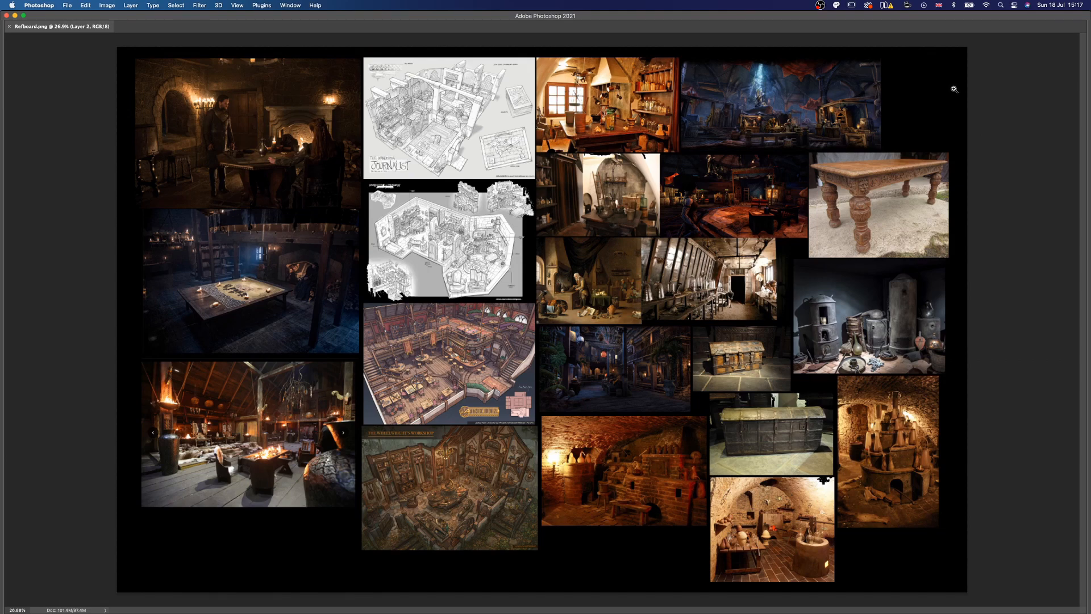
{"action": "mouse_move", "coordinate": [514, 311]}
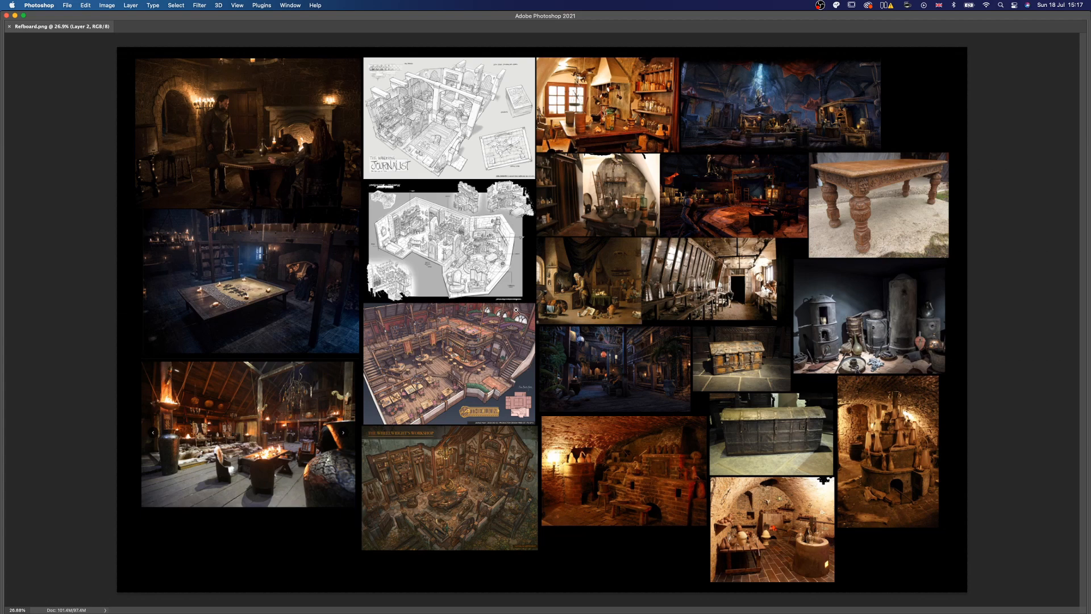
{"action": "mouse_move", "coordinate": [556, 391]}
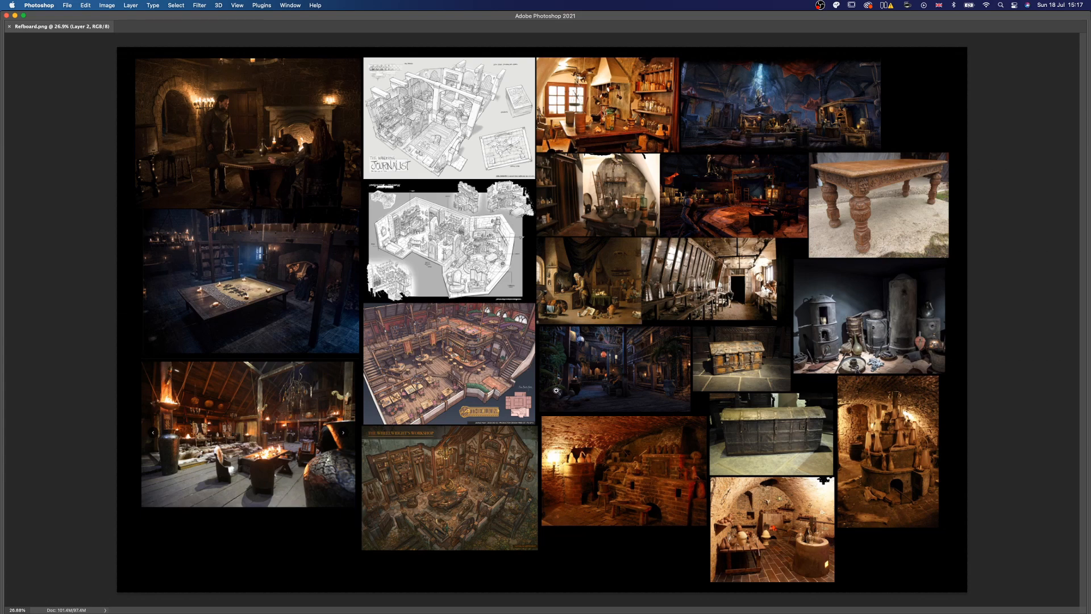
{"action": "mouse_move", "coordinate": [637, 331]}
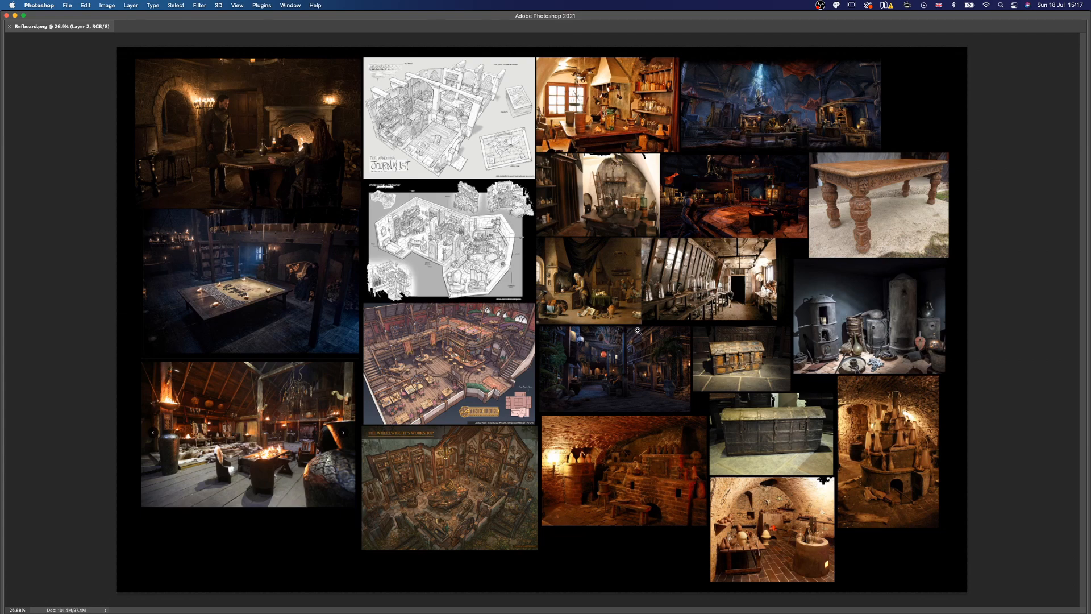
{"action": "mouse_move", "coordinate": [626, 211]}
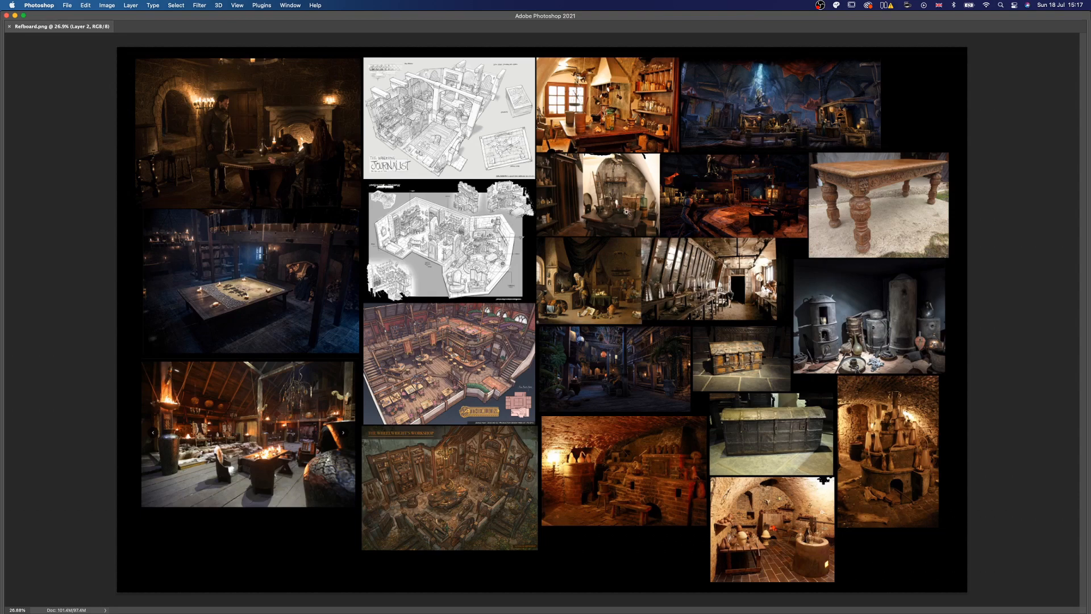
{"action": "mouse_move", "coordinate": [921, 110]}
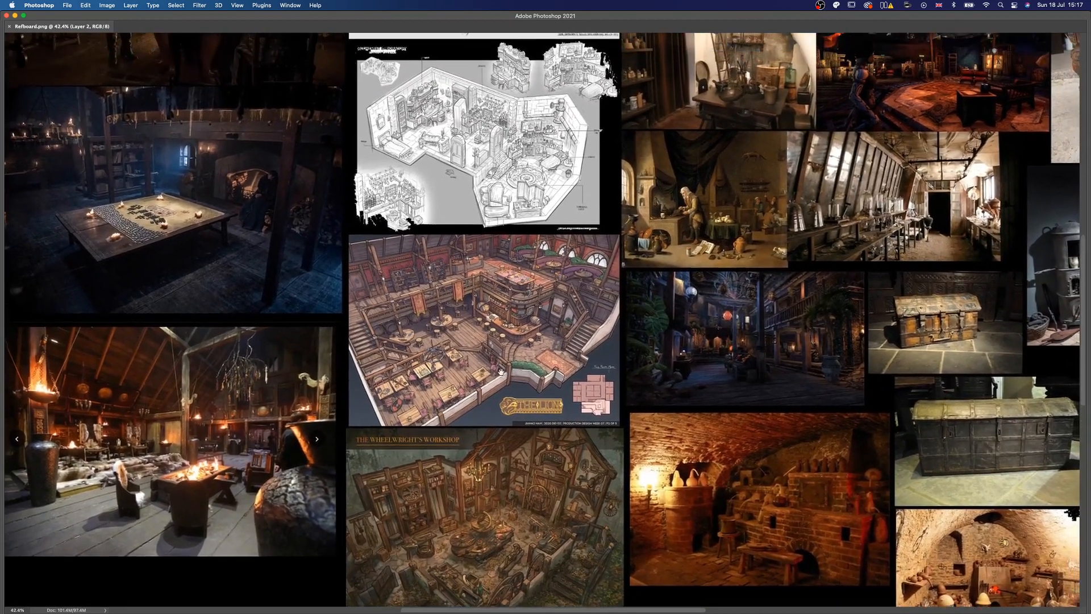
Redraw the plan walls with the vault beside the main room and note a 'Secret passage'
{"action": "scroll", "scroll_direction": "down", "scroll_amount": 3}
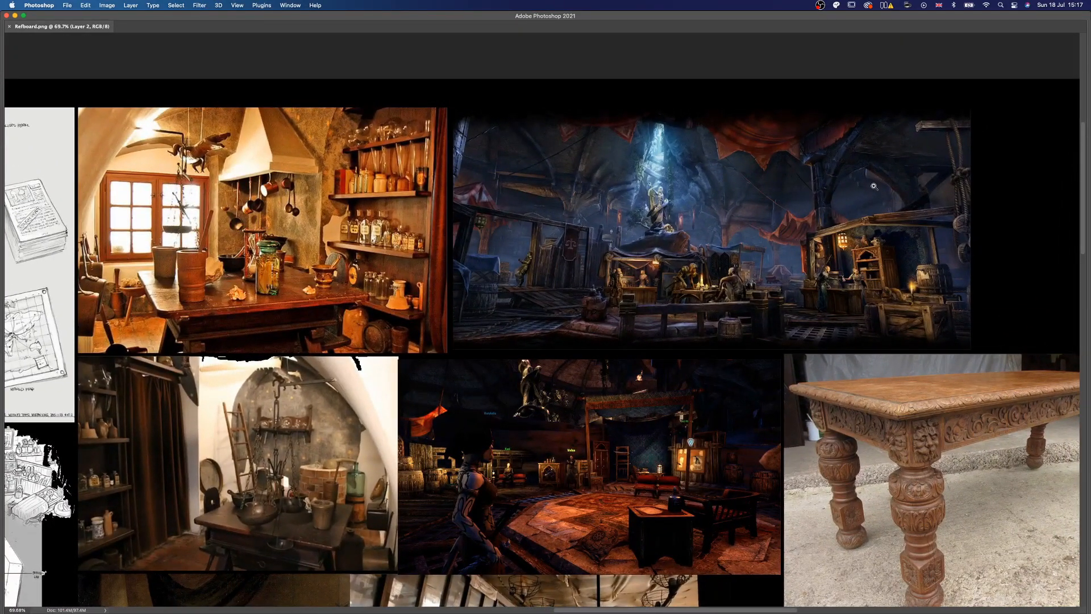
{"action": "mouse_move", "coordinate": [688, 190]}
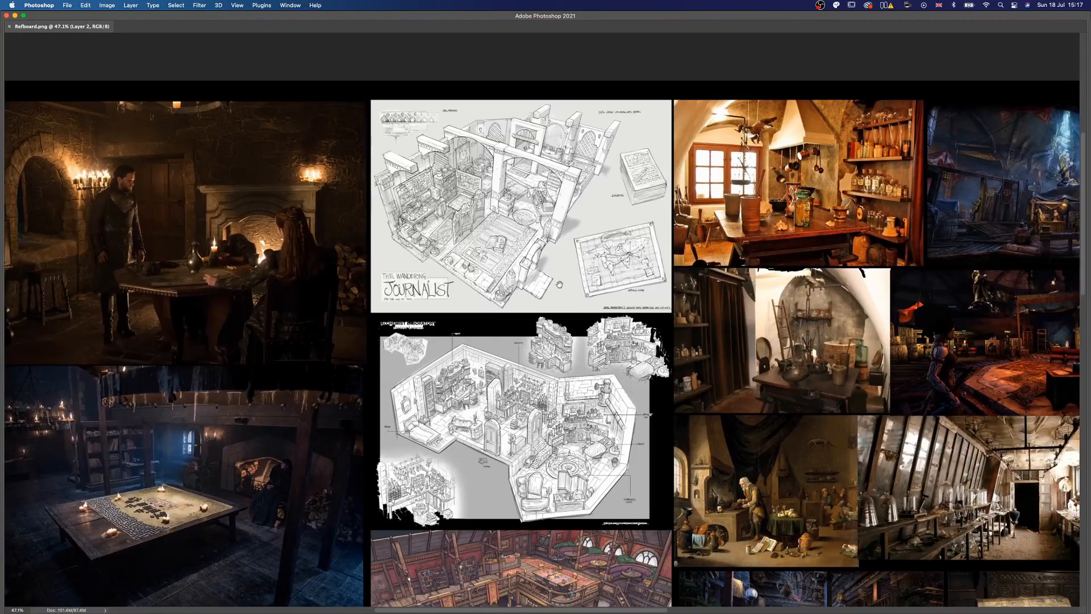
{"action": "scroll", "scroll_direction": "down", "scroll_amount": 3}
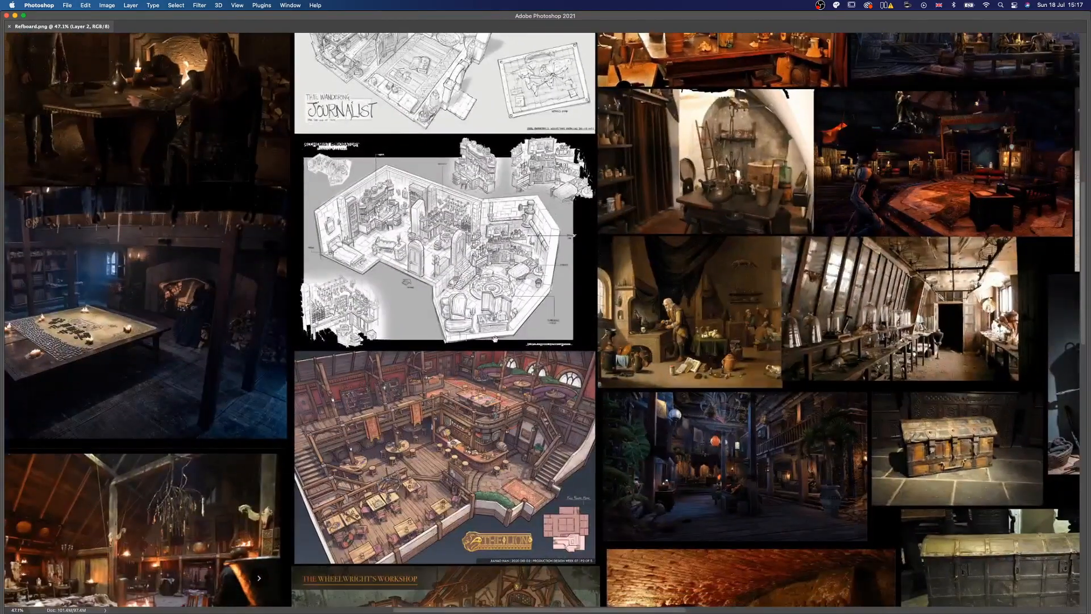
{"action": "scroll", "scroll_direction": "down", "scroll_amount": 3}
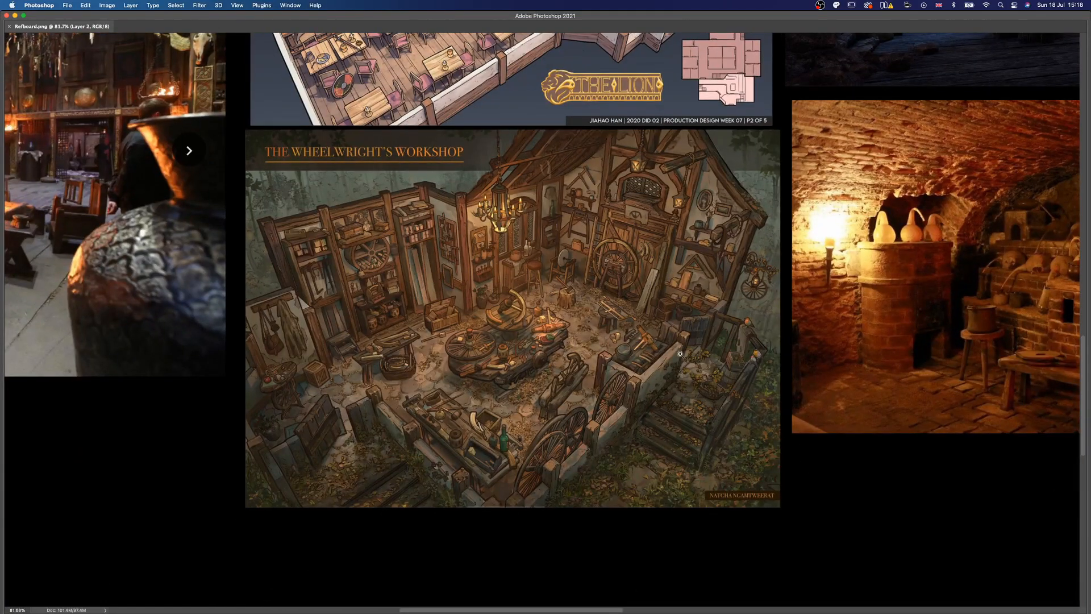
{"action": "mouse_move", "coordinate": [632, 293]}
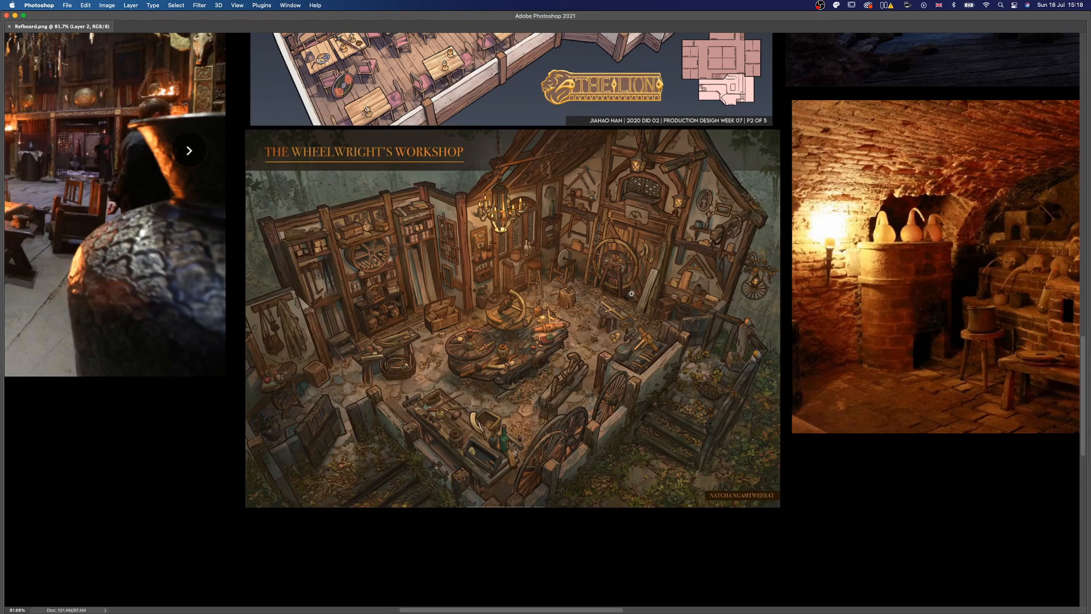
{"action": "scroll", "scroll_direction": "down", "scroll_amount": 3}
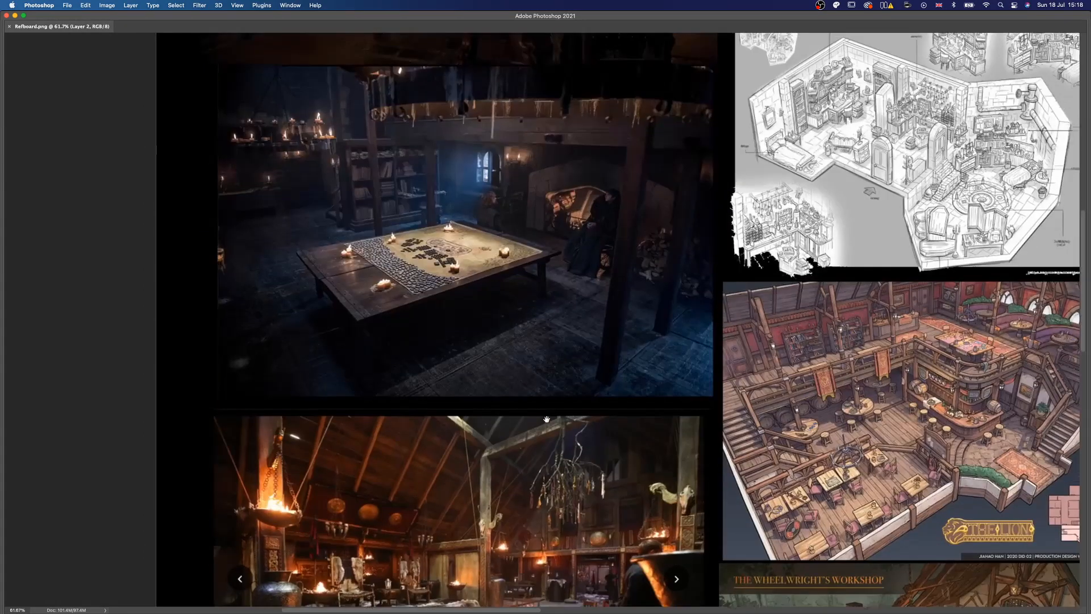
{"action": "scroll", "scroll_direction": "down", "scroll_amount": 3}
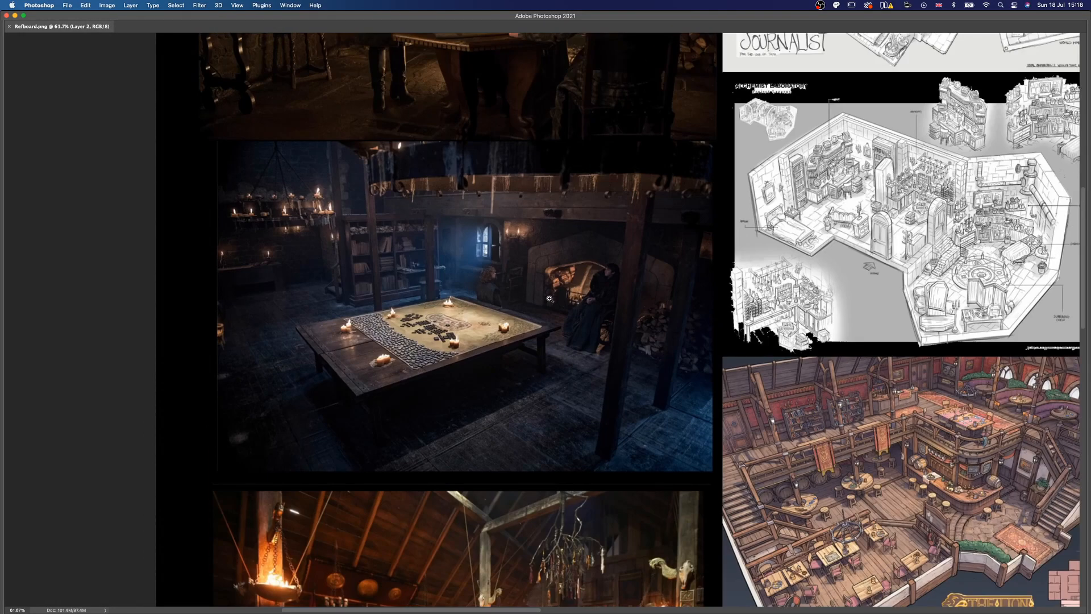
{"action": "scroll", "scroll_direction": "down", "scroll_amount": 3}
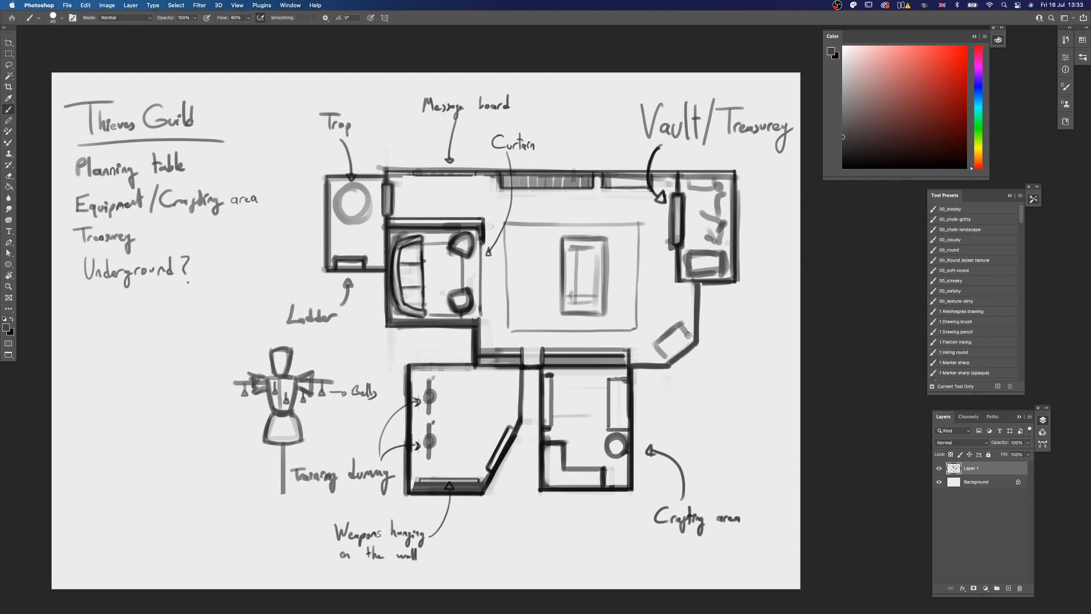
{"action": "left_click_drag", "start_coordinate": [675, 330], "coordinate": [637, 351]}
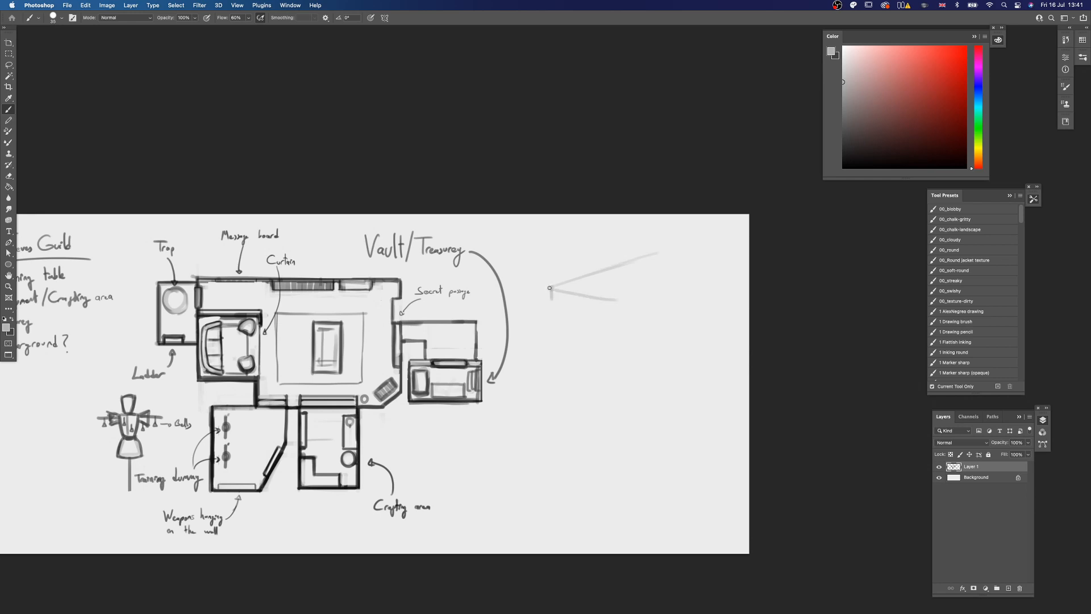
{"action": "left_click_drag", "start_coordinate": [550, 289], "coordinate": [616, 301]}
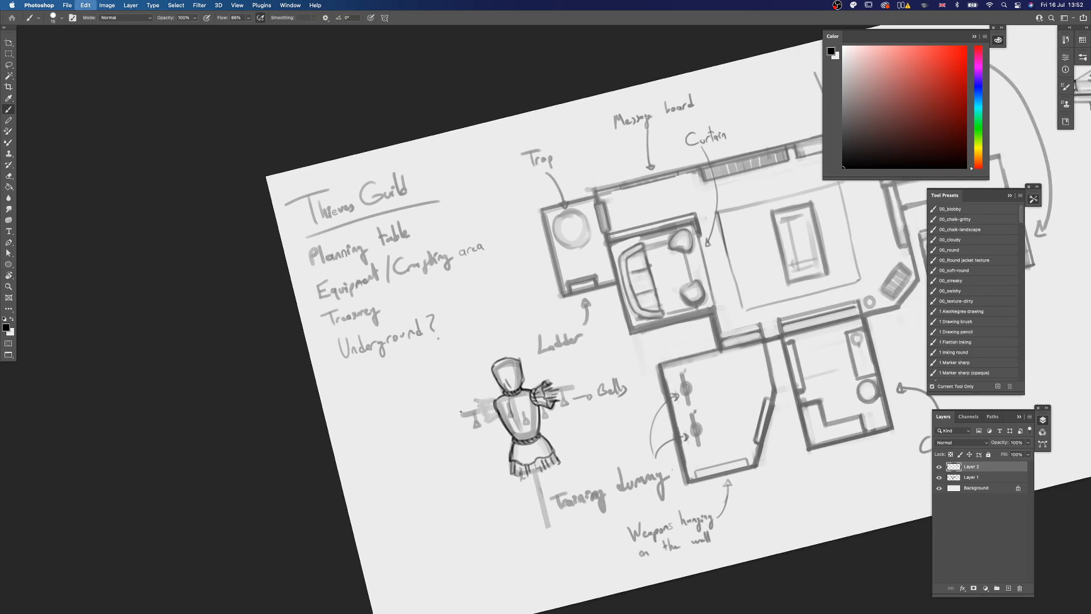
Ink cleaner wall lines over the rough plan and detail the training dummy with bells
{"action": "left_click_drag", "start_coordinate": [539, 395], "coordinate": [578, 387]}
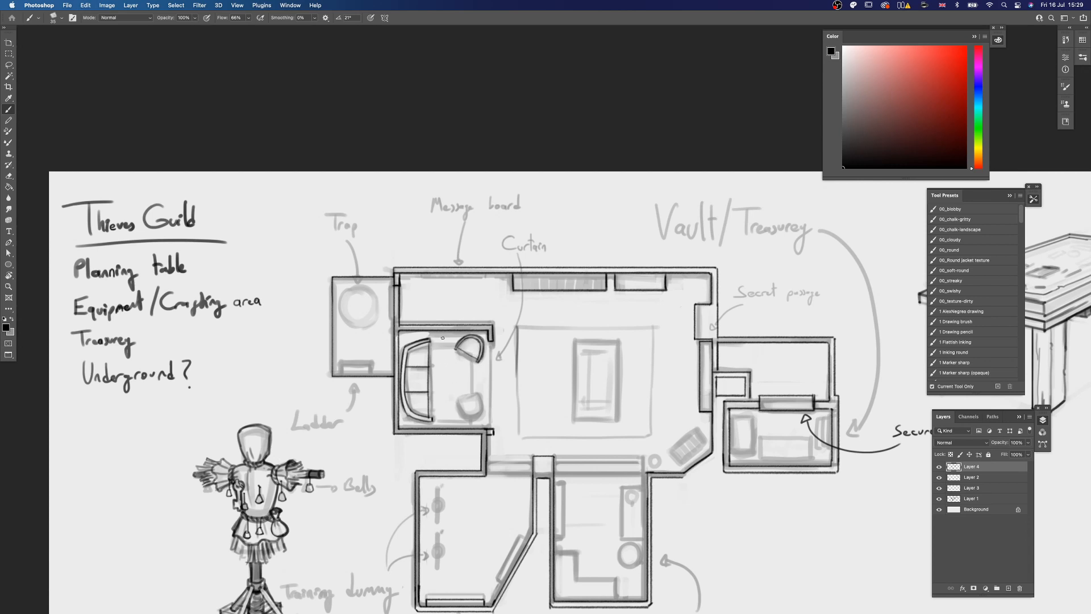
Flip the copied round seats vertically below the couch and sketch the planning table
{"action": "left_click", "coordinate": [8, 66]}
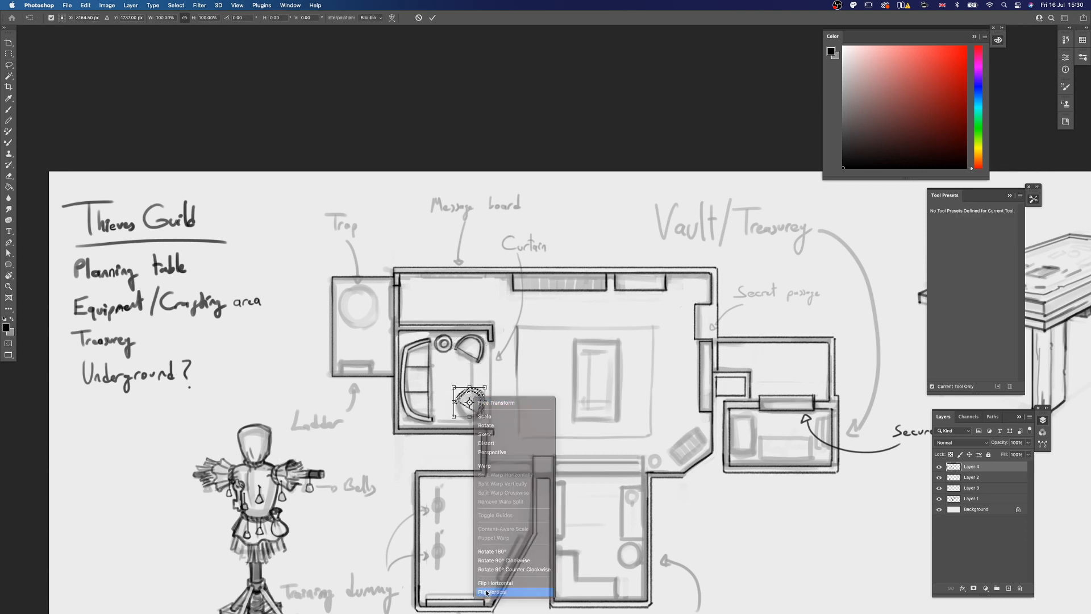
{"action": "left_click", "coordinate": [488, 591]}
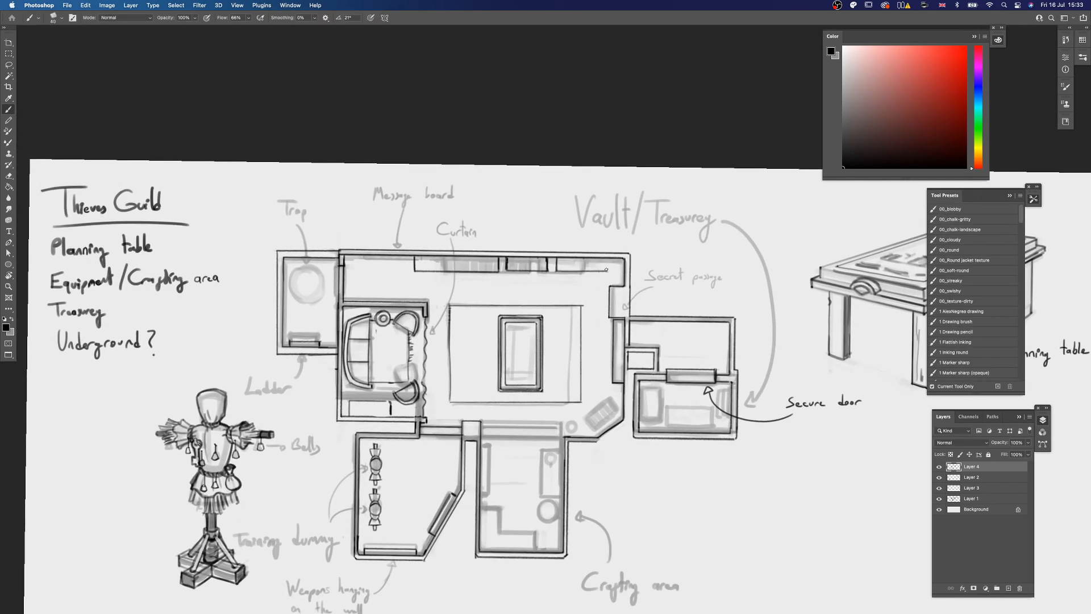
Label 'Fireplace' with an arrow to the top wall and add furniture in the crafting room
{"action": "type", "text": "Fireplac"}
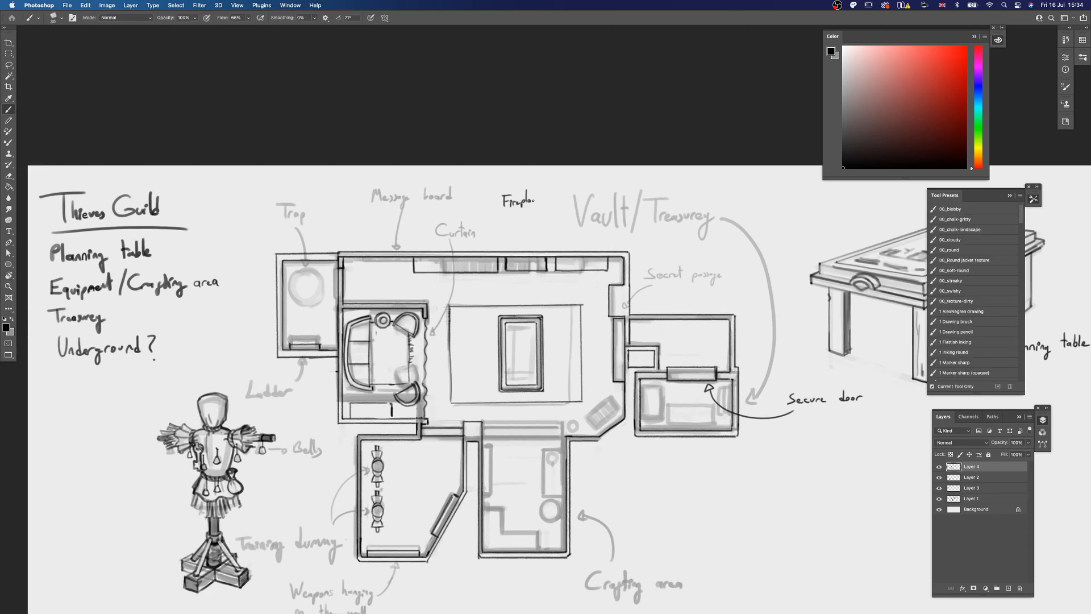
{"action": "left_click_drag", "start_coordinate": [527, 212], "coordinate": [527, 235]}
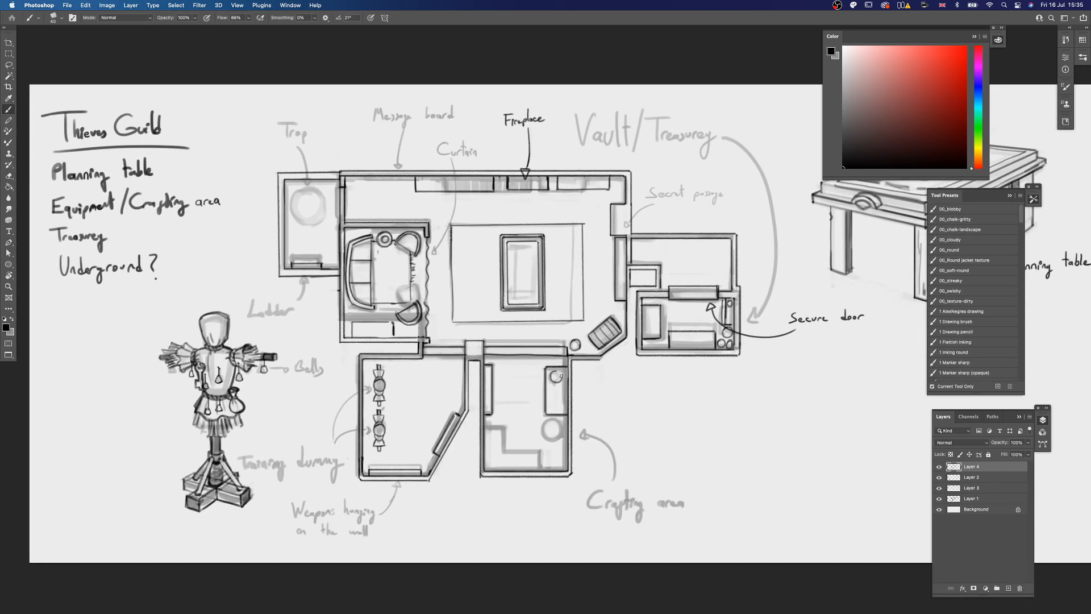
{"action": "left_click_drag", "start_coordinate": [550, 376], "coordinate": [539, 407]}
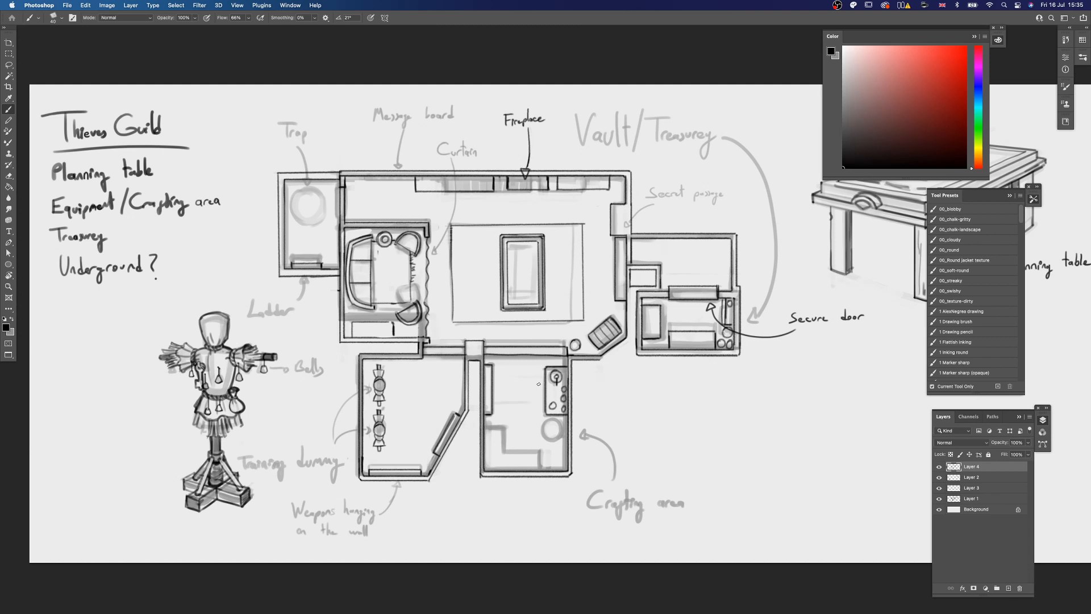